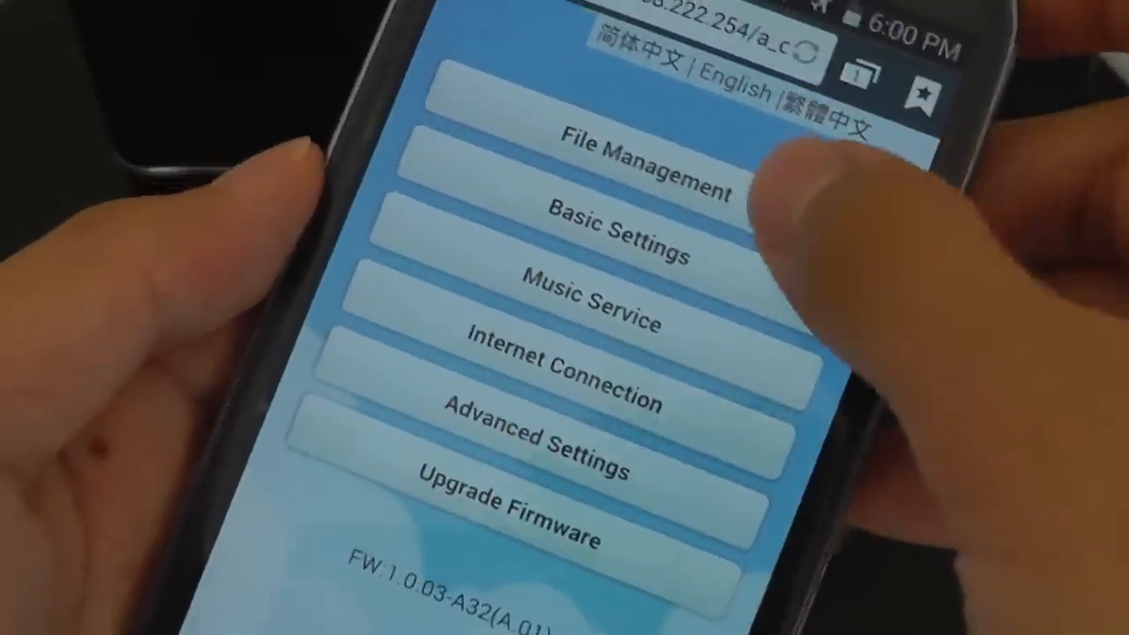
- Enter the Internet Connection settings, turning wireless access on and scanning for Wi-Fi hotspots
left_click(649, 168)
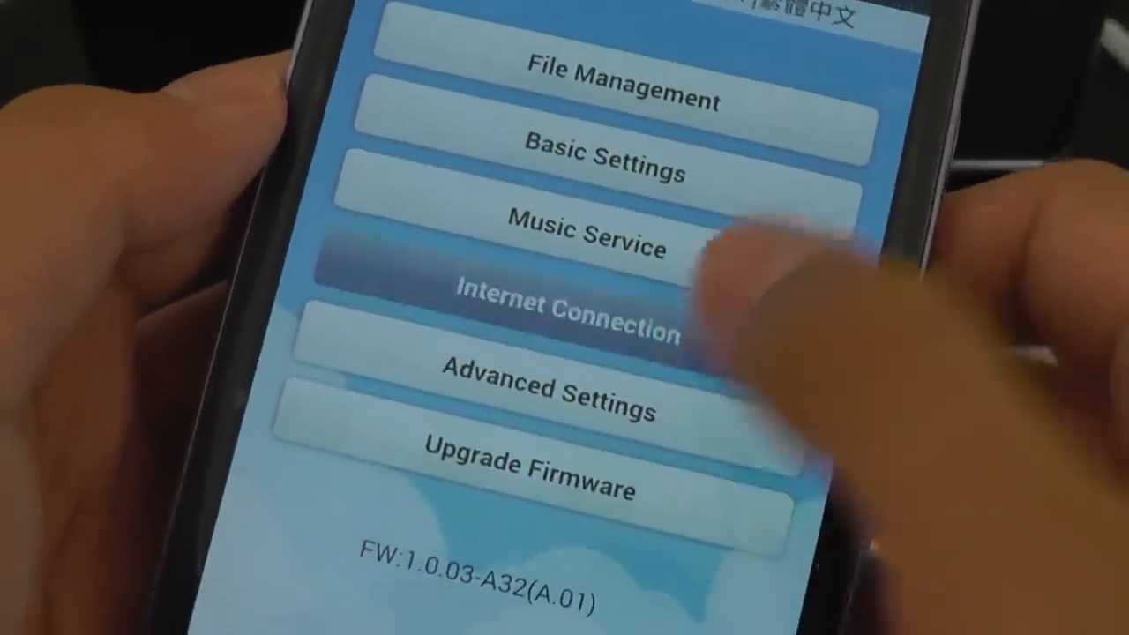
left_click(564, 314)
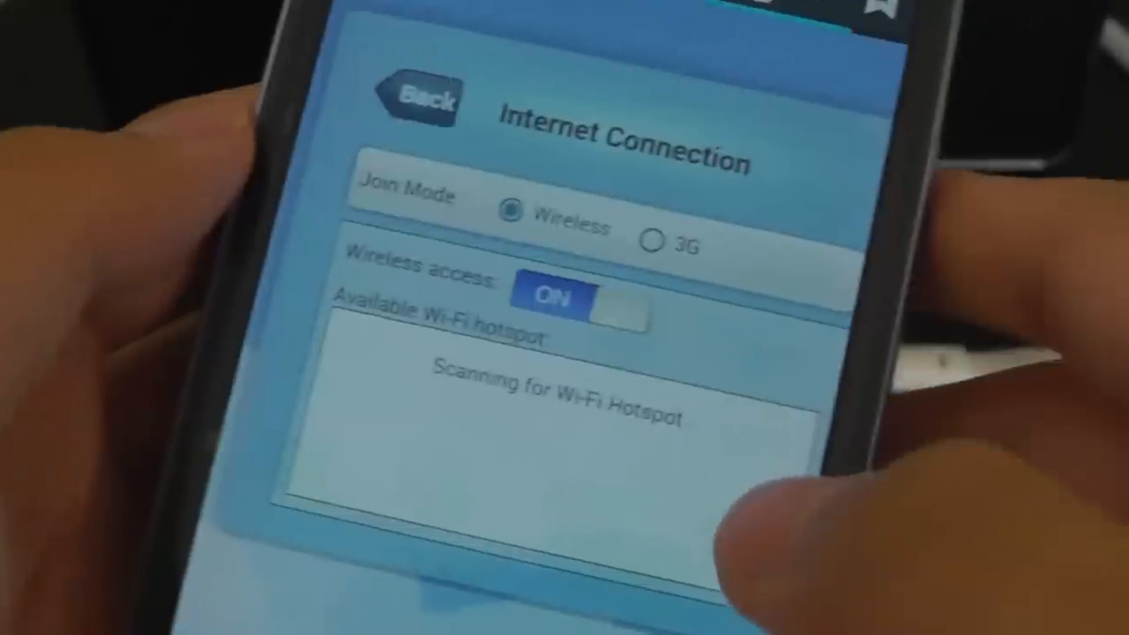